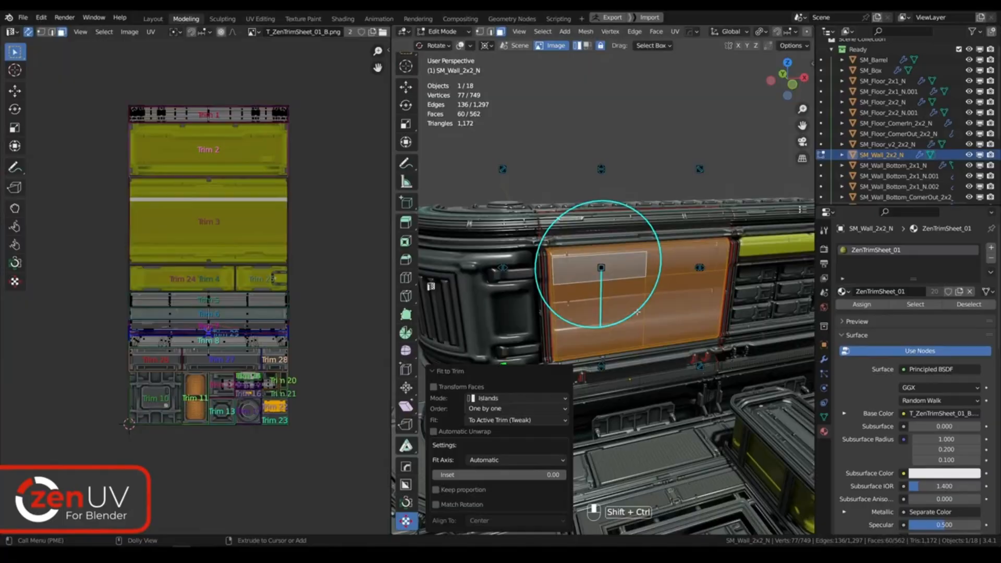
Run Fit to Trim on the selected orange wall faces, fitting them to the active trim
{"action": "left_click", "coordinate": [347, 261]}
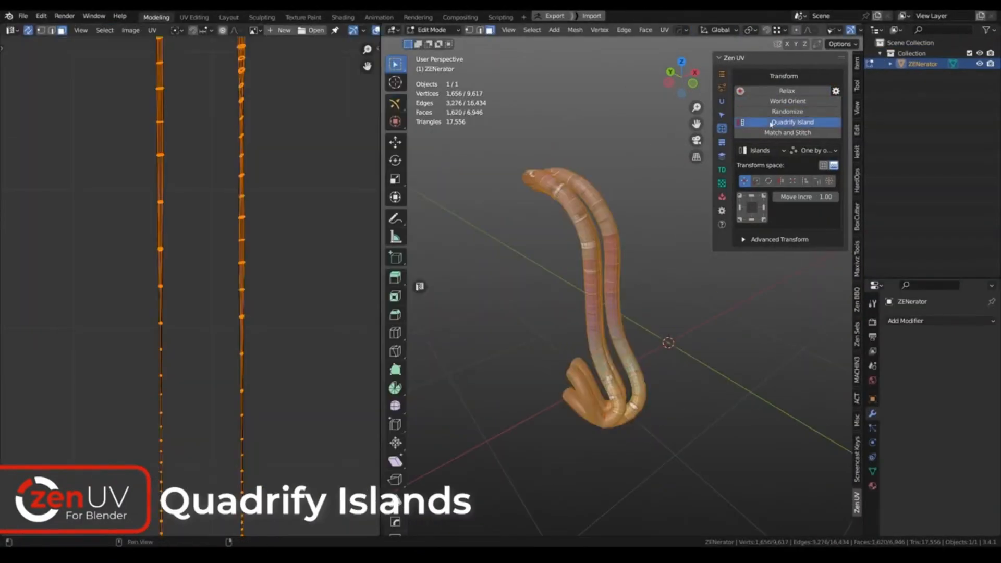
Apply Quadrify Island to the curved mesh's UV islands
{"action": "left_click", "coordinate": [788, 122]}
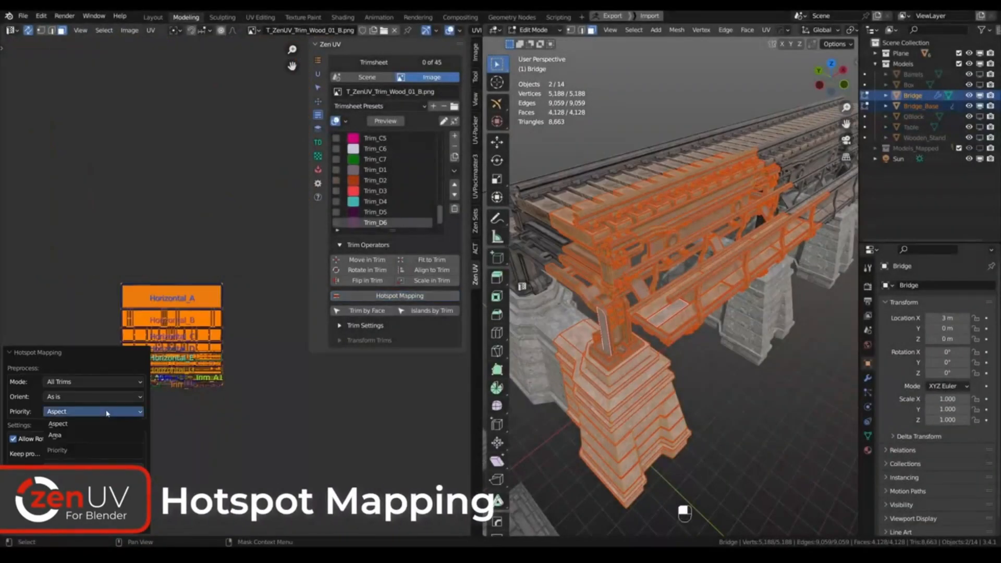
Hotspot-map the bridge onto the wood trims with Priority set to Area instead of Aspect
{"action": "left_click", "coordinate": [54, 434]}
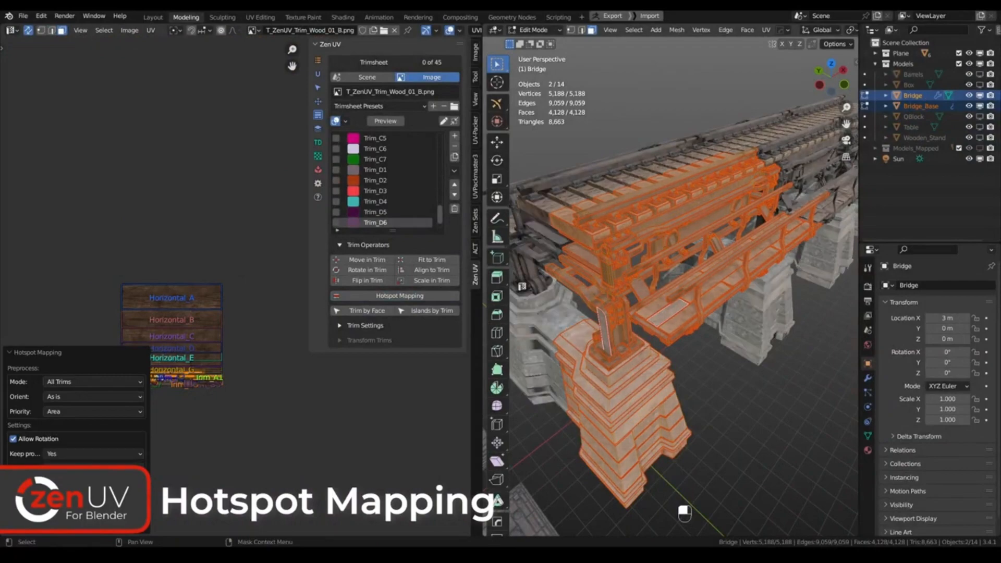
{"action": "left_click", "coordinate": [397, 296]}
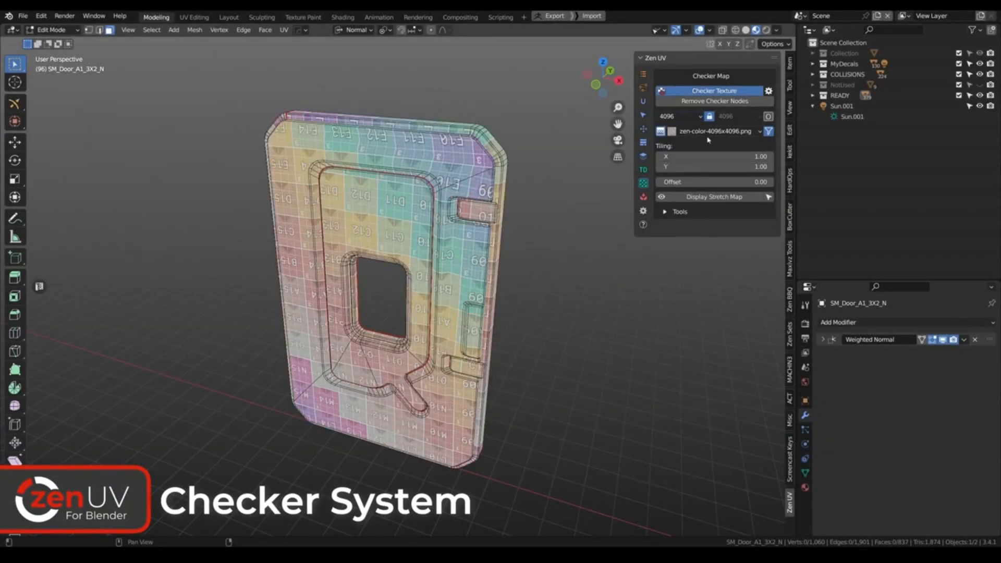
Turn on Display Stretch Map for the door, replacing the checker texture
{"action": "left_click", "coordinate": [714, 196]}
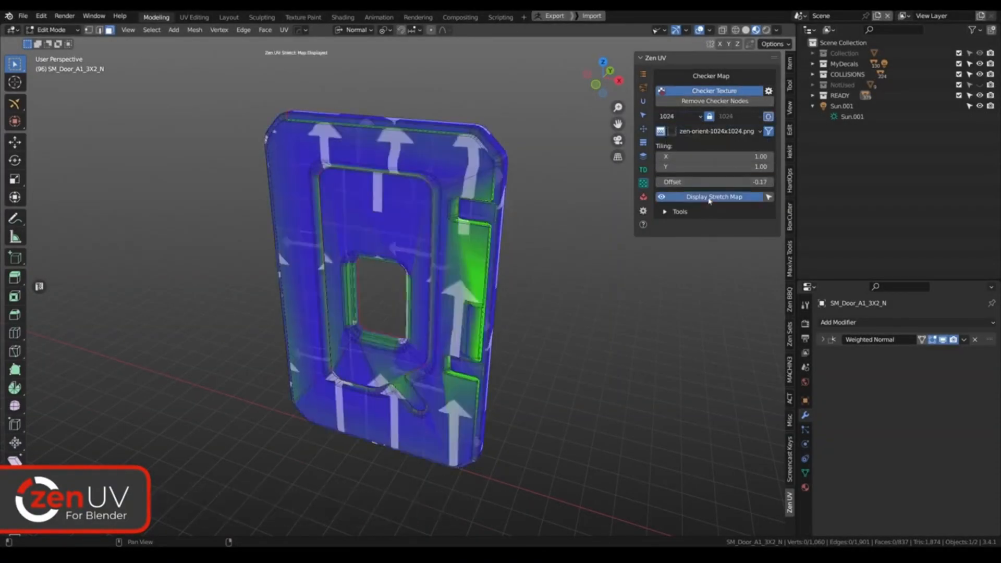